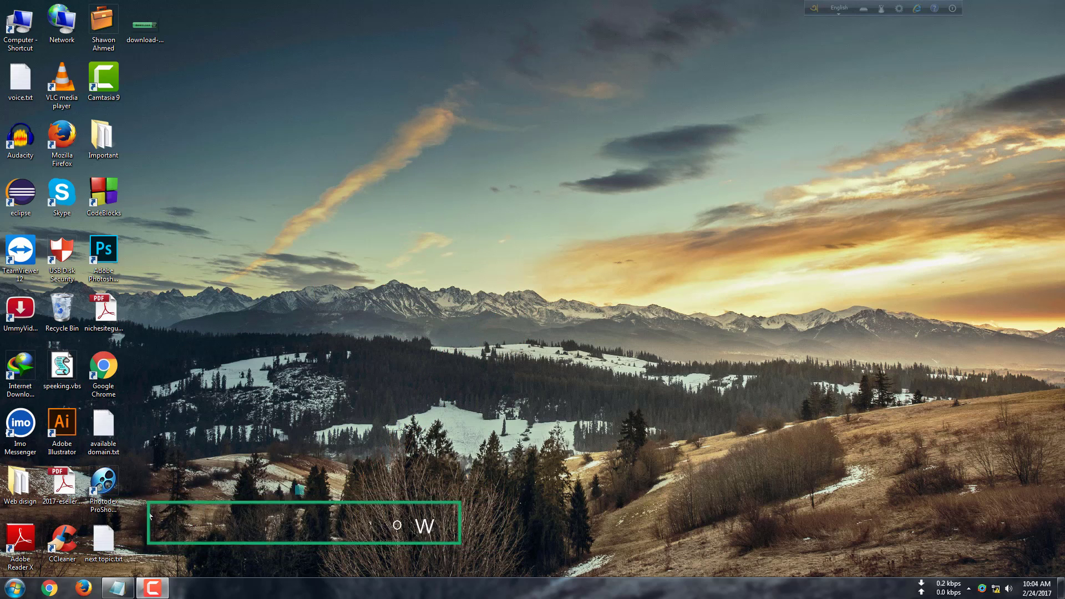
# Copy all four lines of speeking.vbs, from the Dim line to sapi.Speak message.
pyautogui.doubleClick(62, 365)
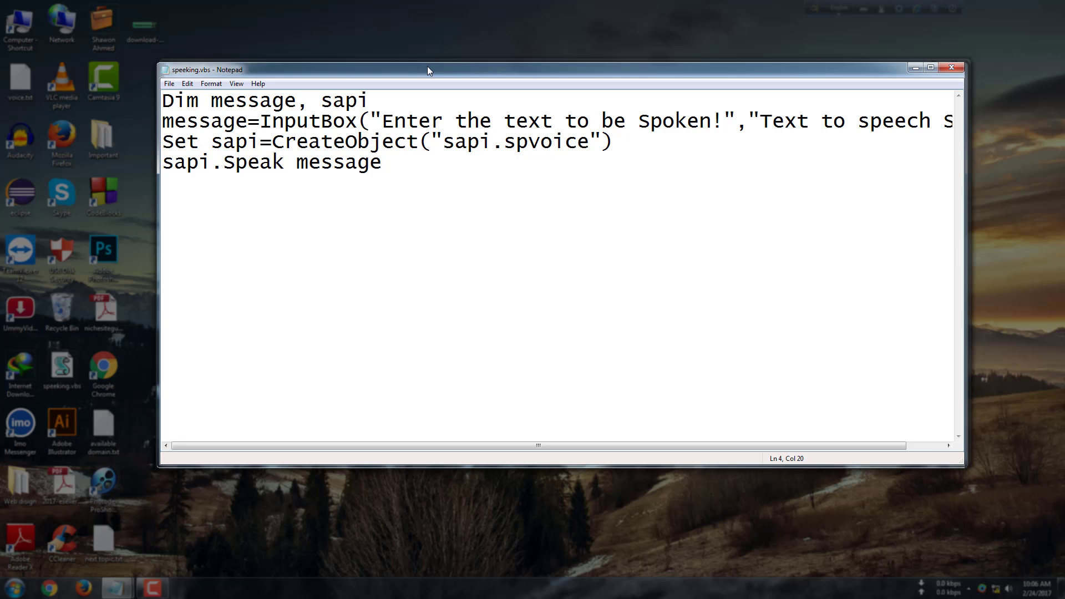
pyautogui.click(392, 162)
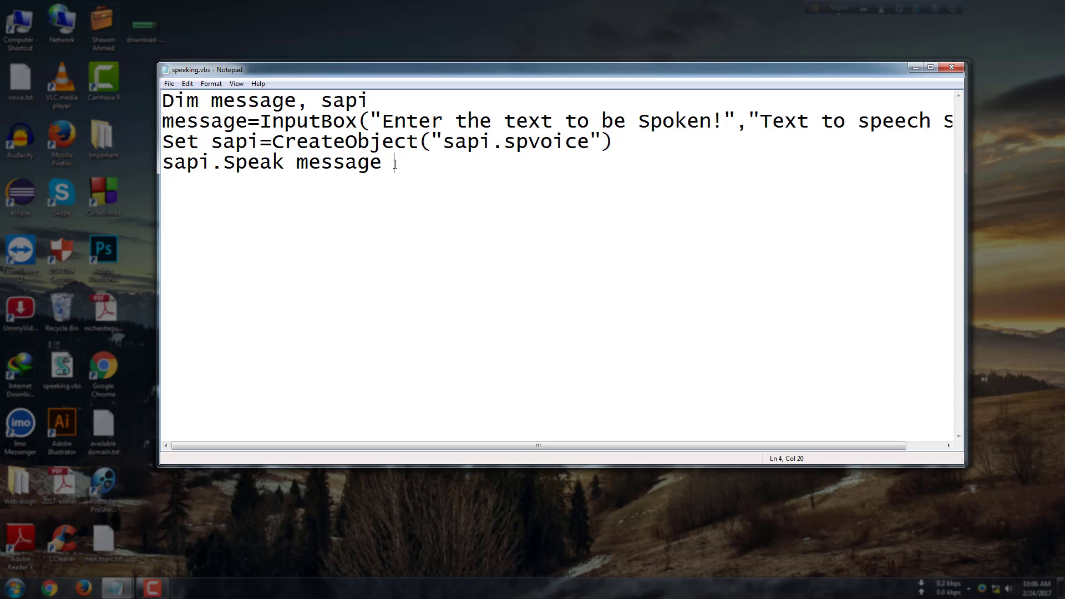
pyautogui.press('ctrl+a')
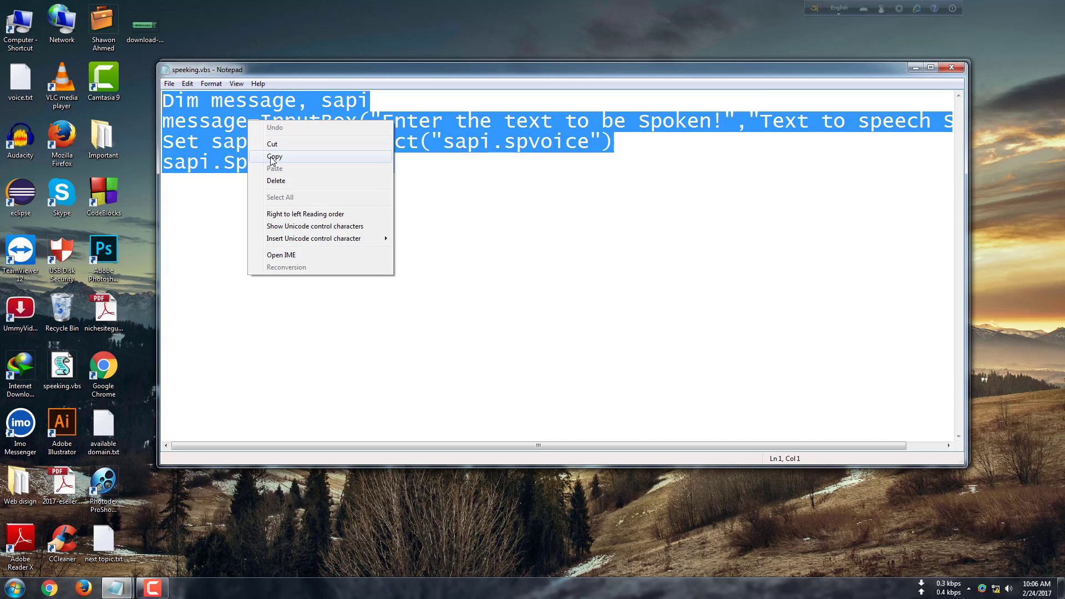
pyautogui.click(274, 156)
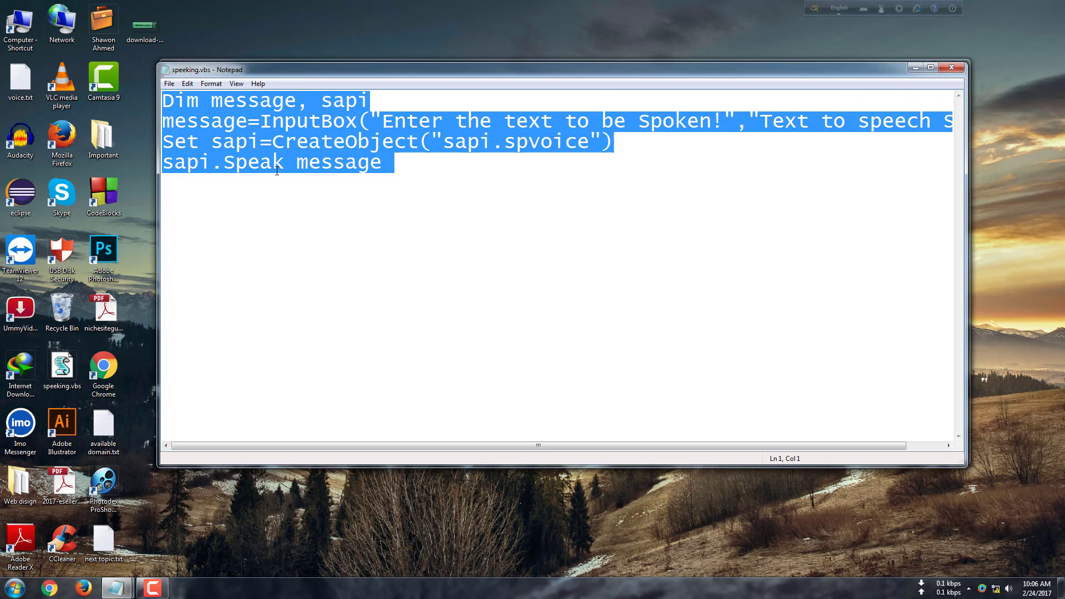
# Paste the copied speech script into a new untitled Notepad document.
pyautogui.click(10, 587)
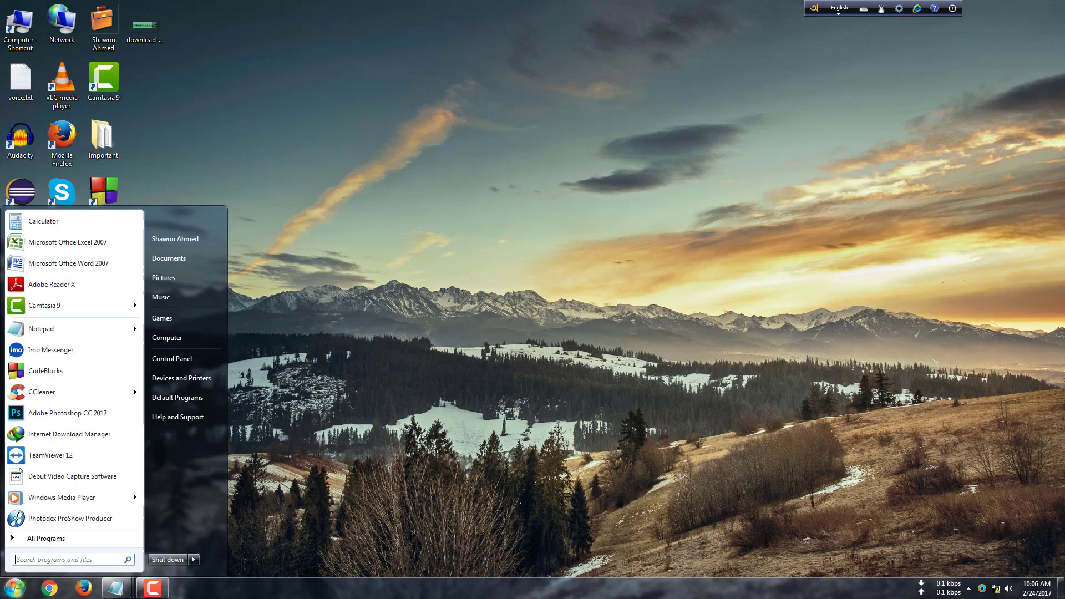
pyautogui.click(41, 328)
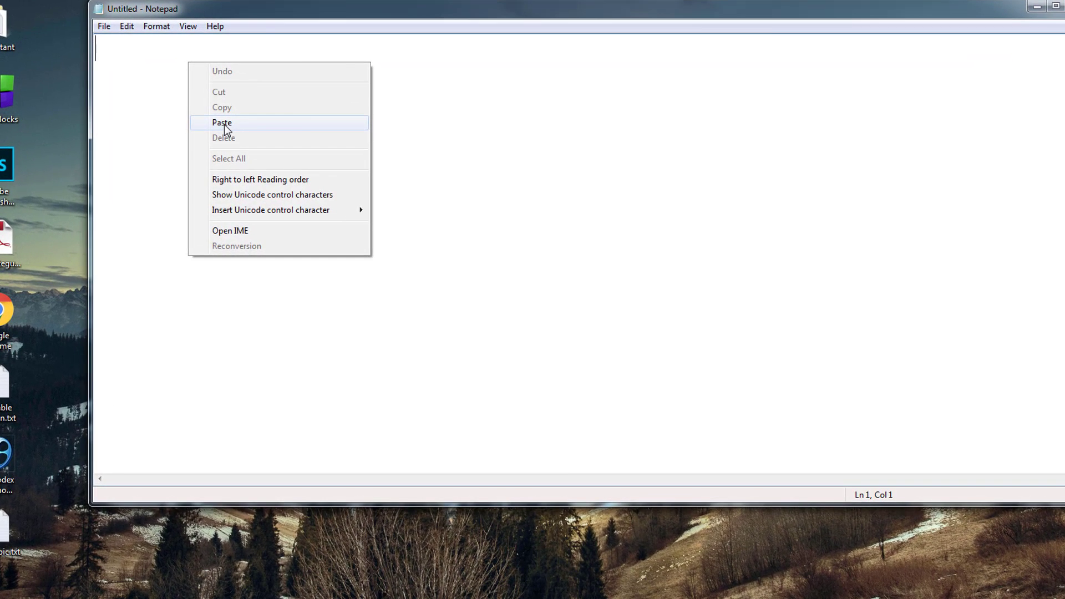
pyautogui.click(222, 123)
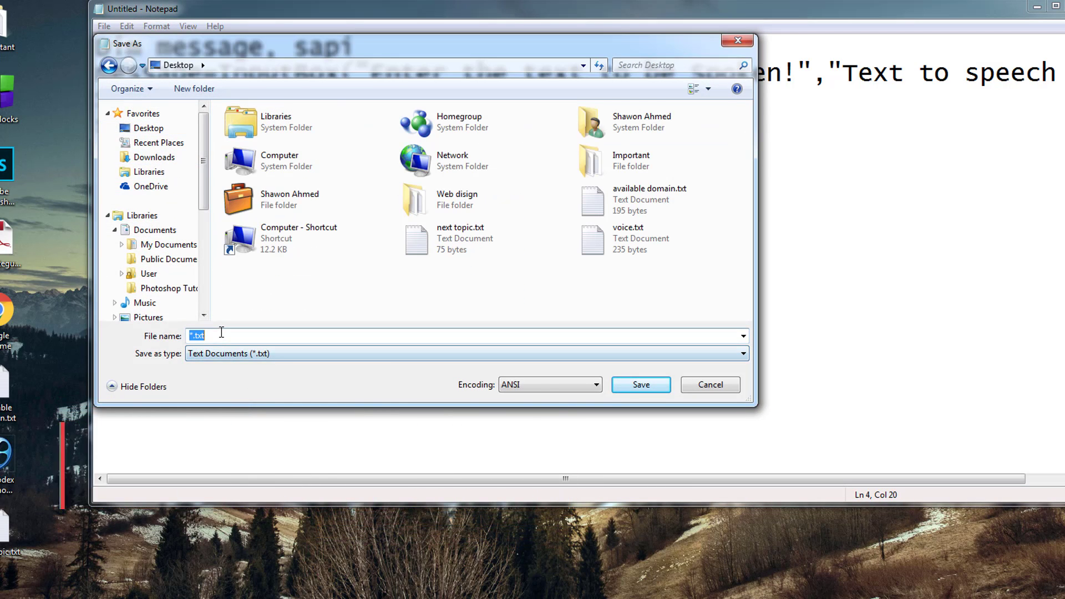
# Name the file 'test voice app.vbs' in the Save As dialog with Desktop as location.
pyautogui.press('Delete')
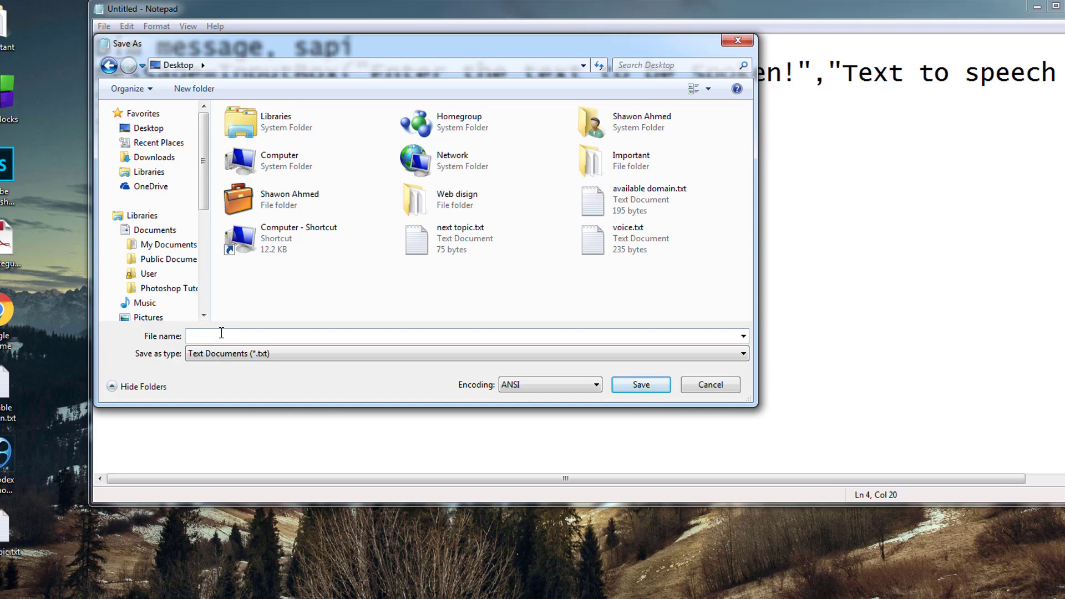
pyautogui.write('test')
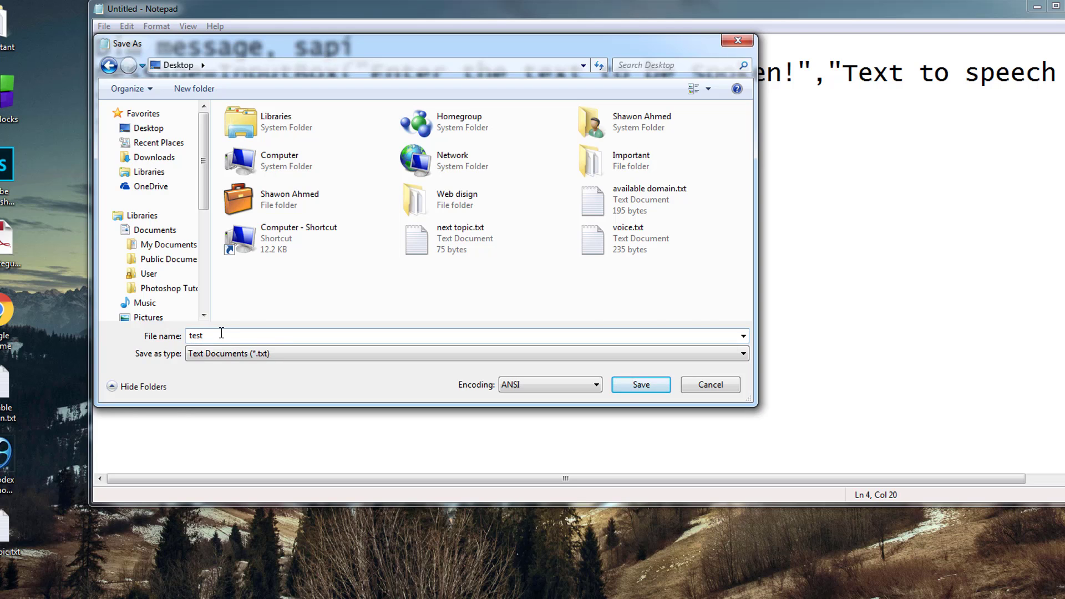
pyautogui.write('voice app.vbs')
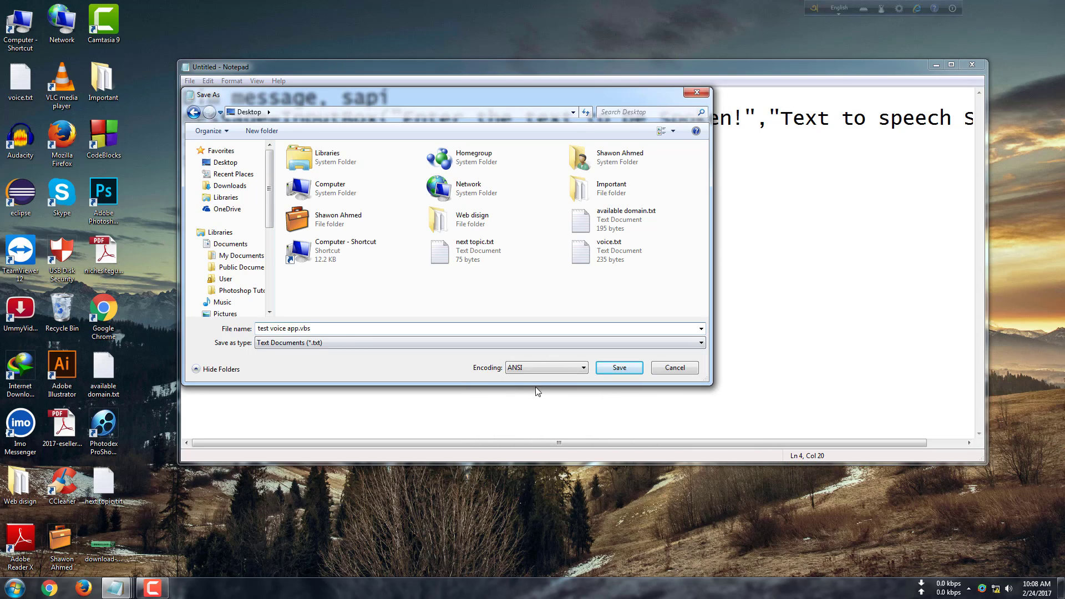
# Save the script, run it and enter 'hello, everyone welcome to you.' in its prompt.
pyautogui.click(618, 367)
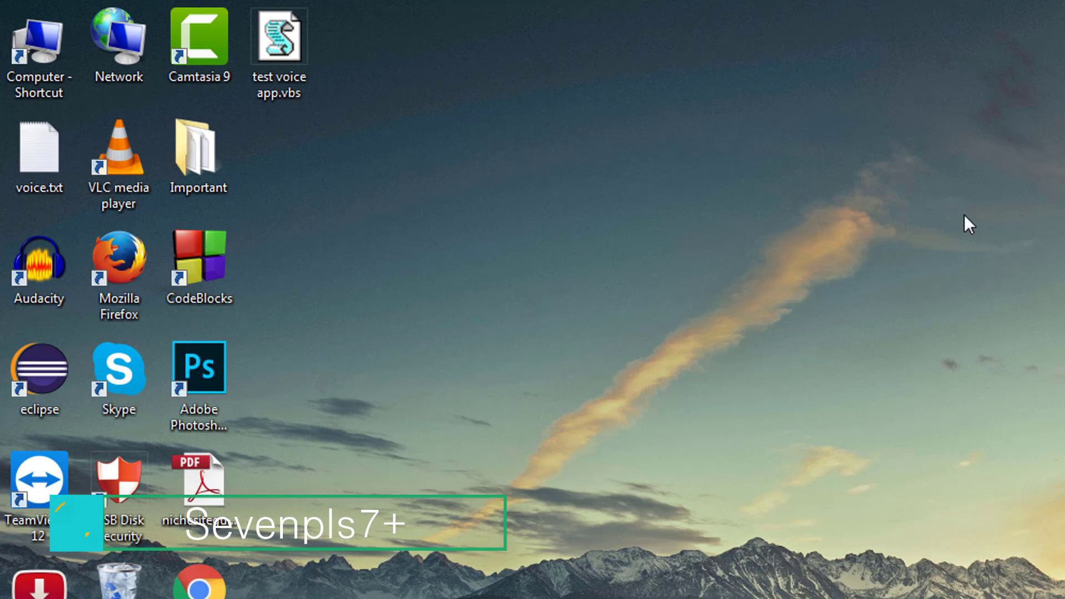
pyautogui.click(278, 38)
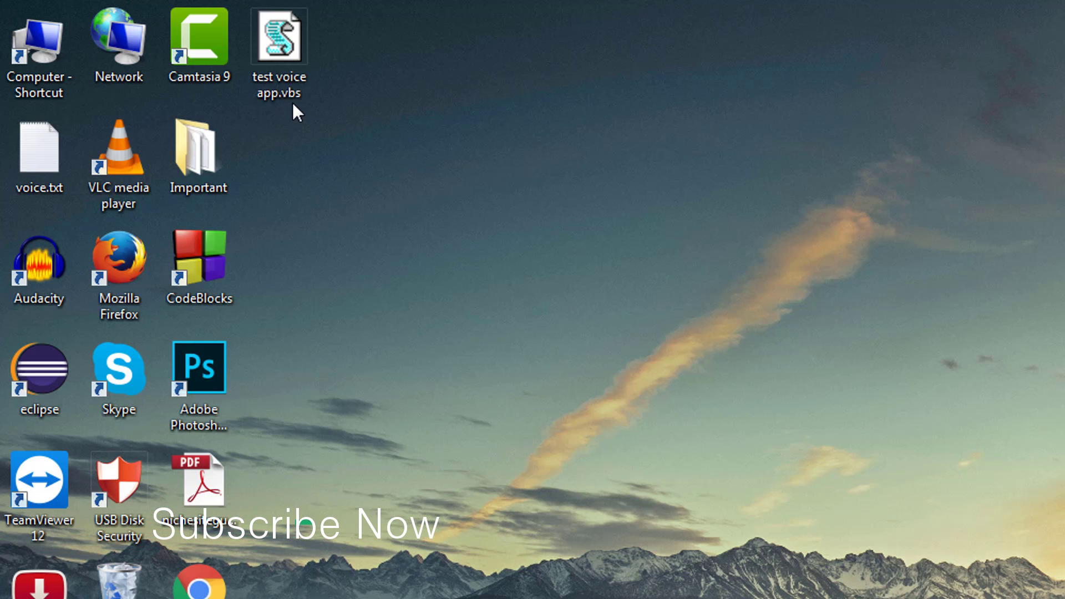
pyautogui.moveTo(320, 92)
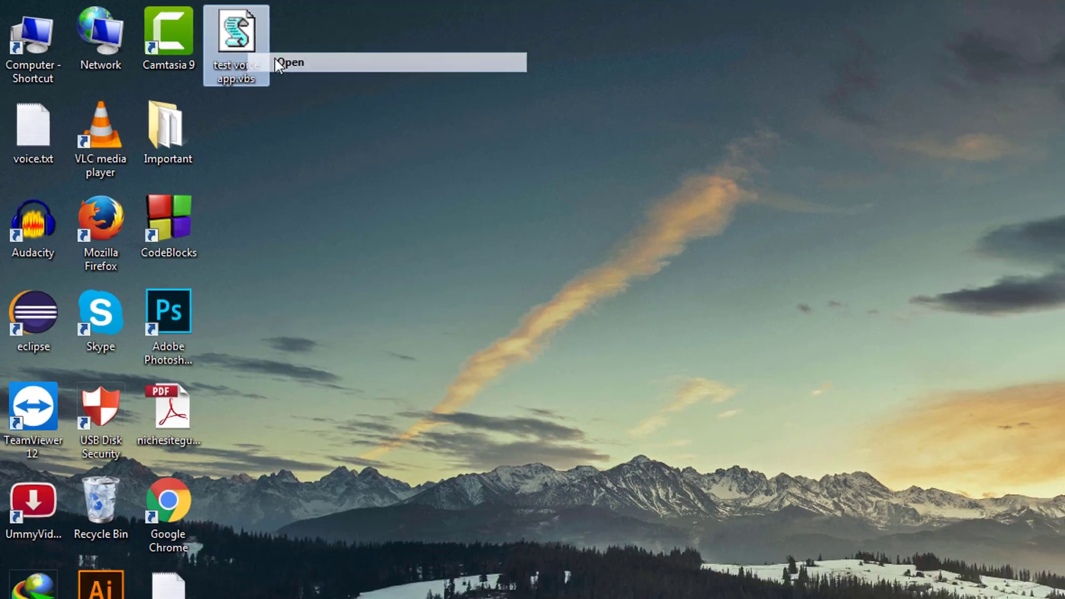
pyautogui.click(292, 62)
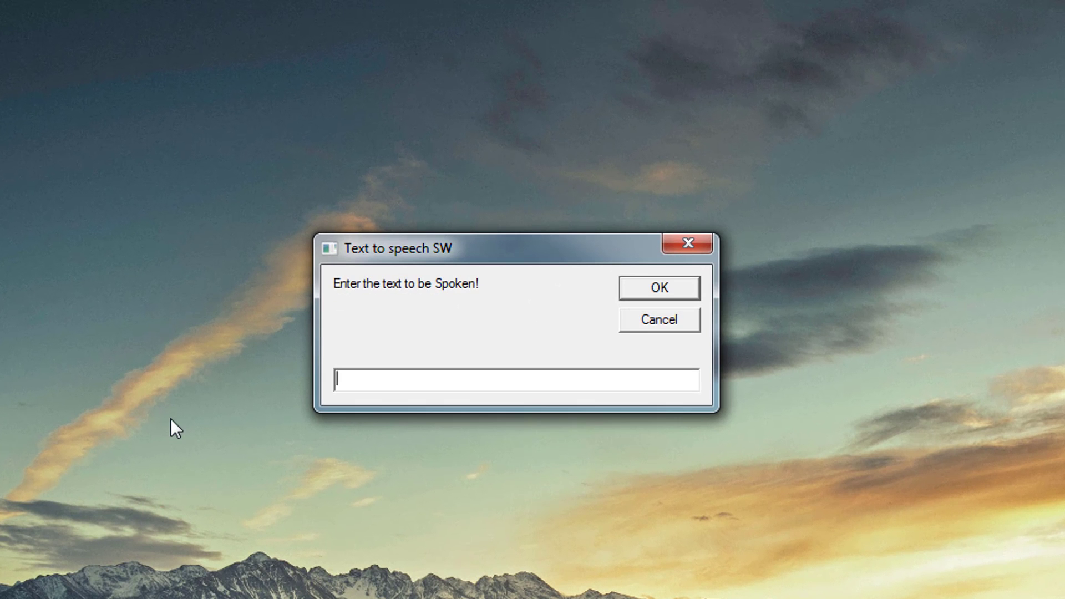
pyautogui.moveTo(412, 380)
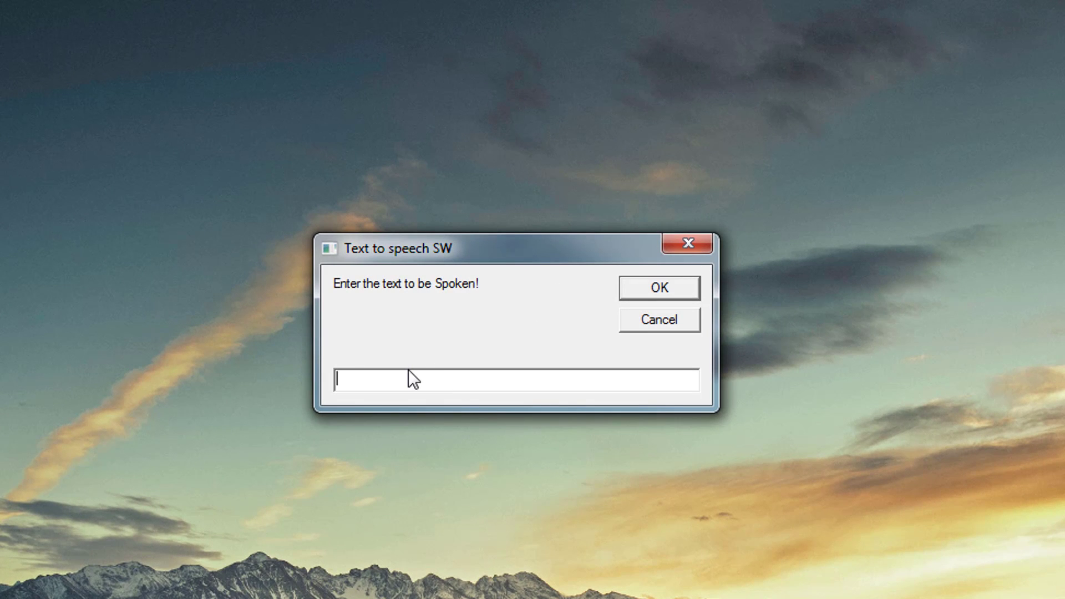
pyautogui.write('hello, everyone welcome to you.')
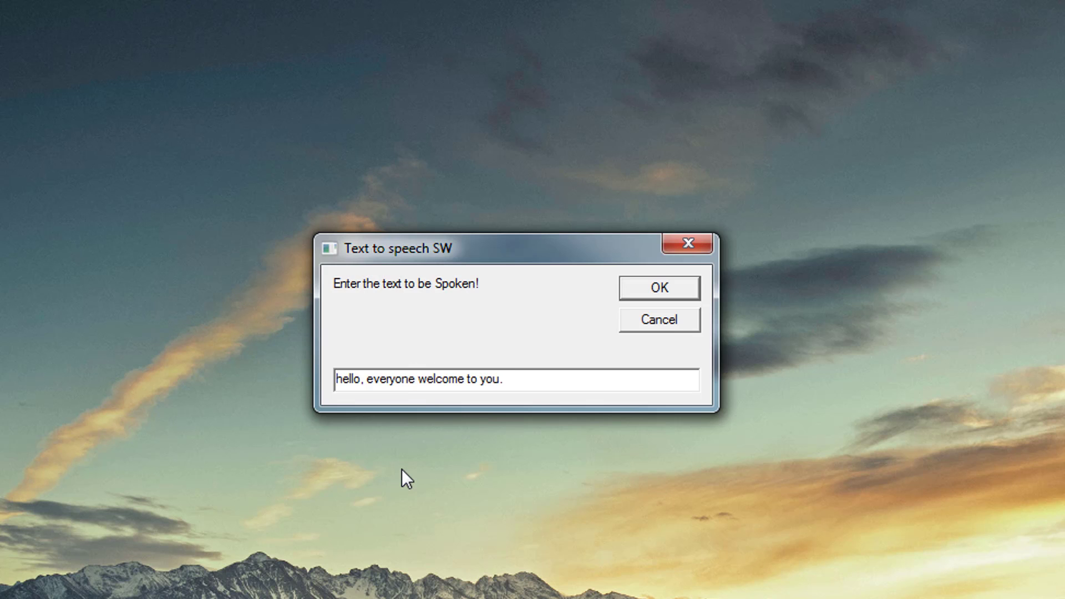
pyautogui.moveTo(418, 451)
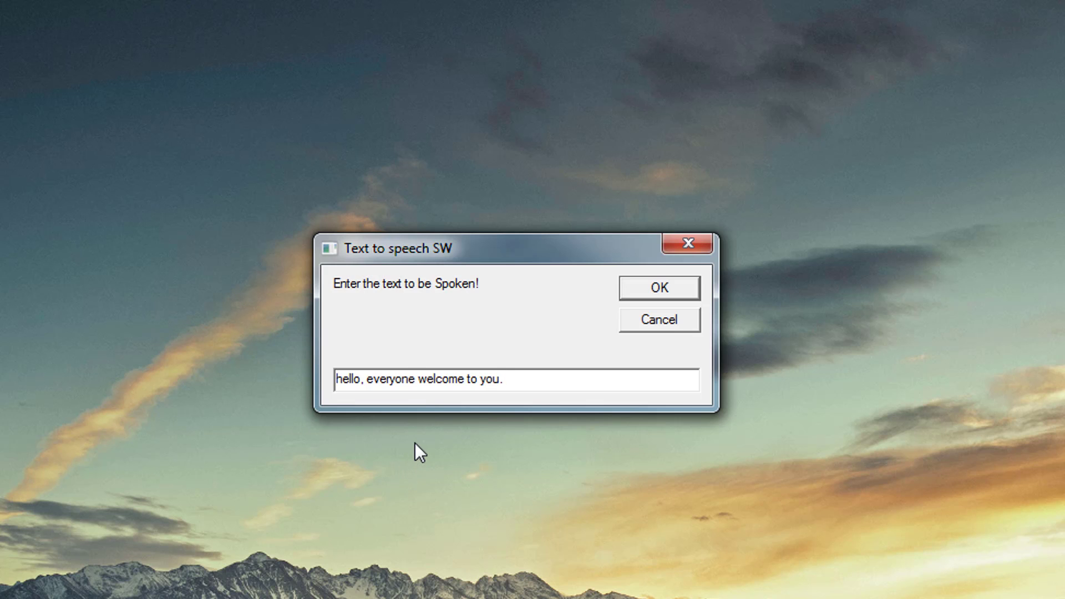
pyautogui.moveTo(713, 309)
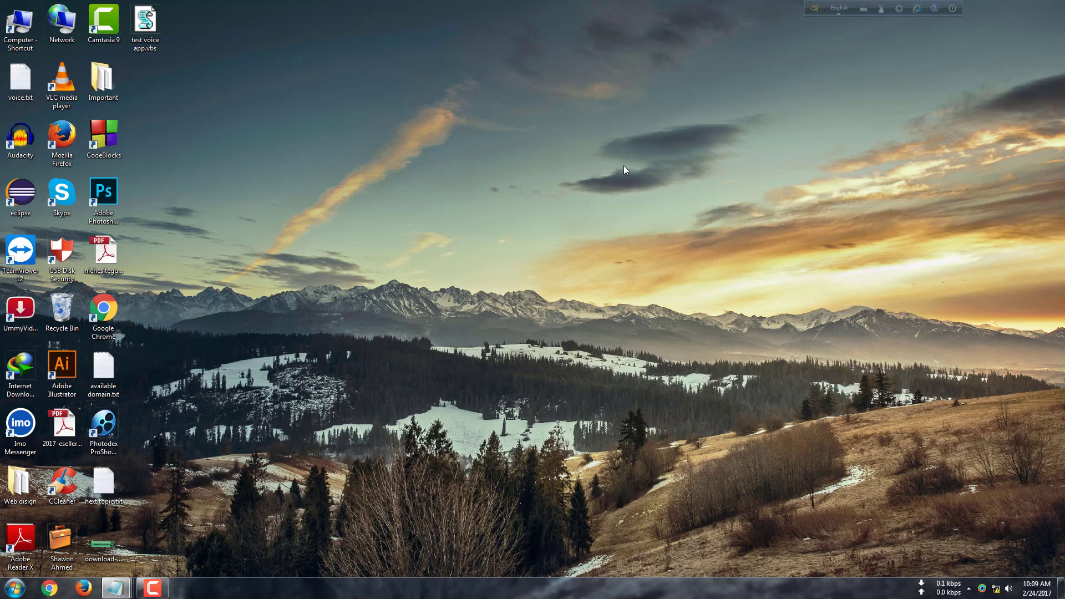
pyautogui.moveTo(580, 134)
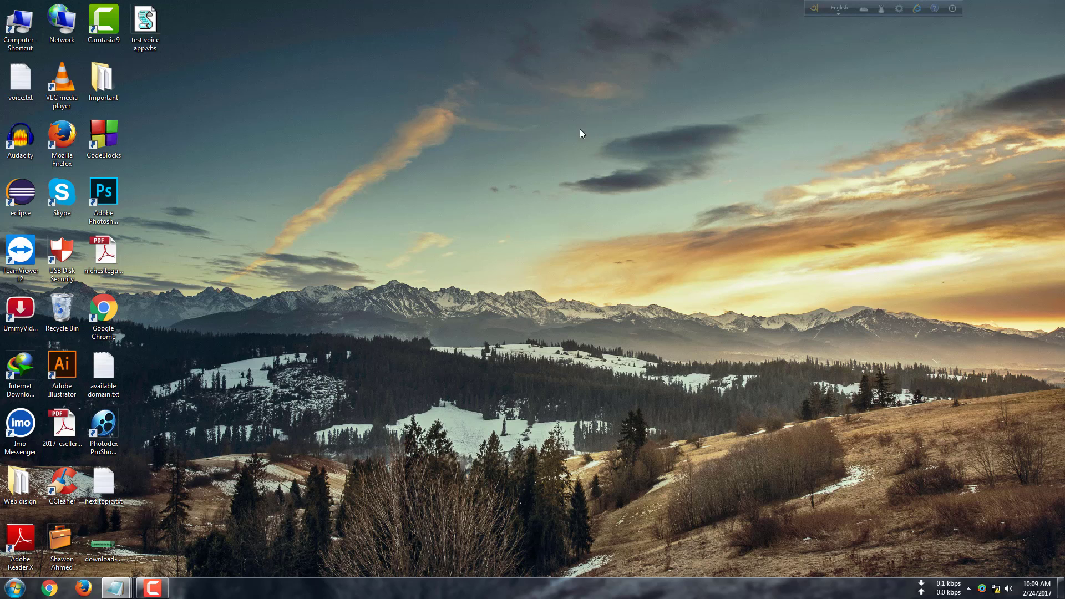
# Rerun the script and have it speak the longer 'now i show you... thank you viewers' message.
pyautogui.click(144, 20)
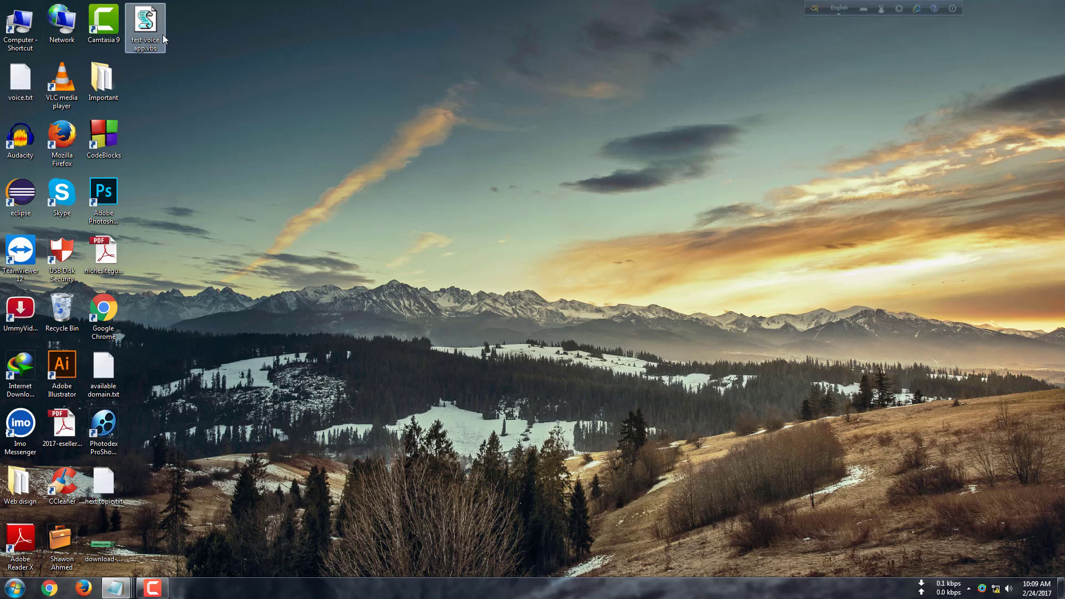
pyautogui.doubleClick(145, 23)
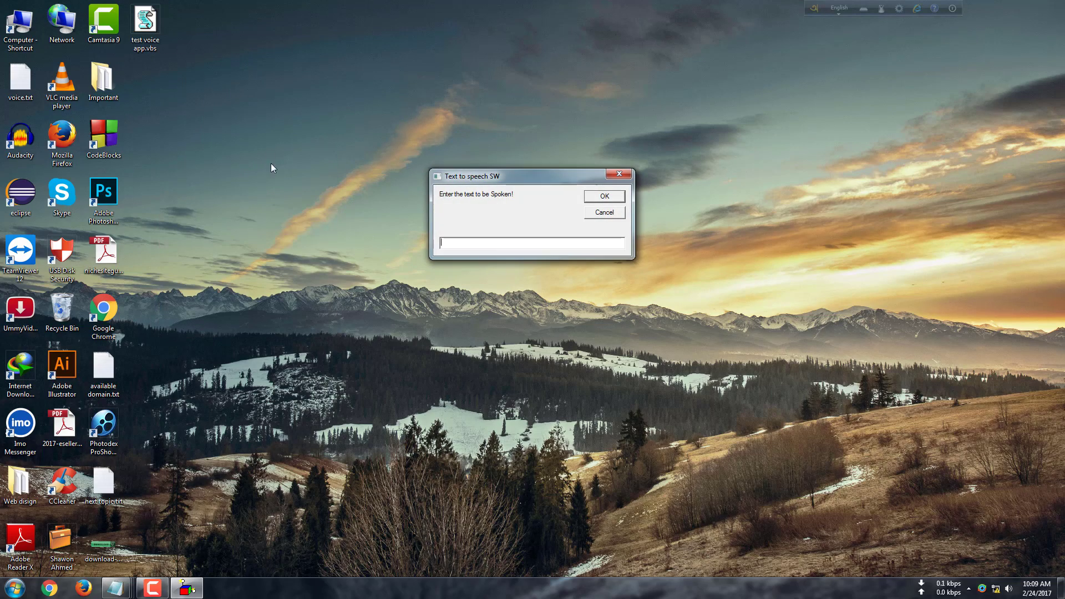
pyautogui.write('now i show you how to make text to speech voice application. thank')
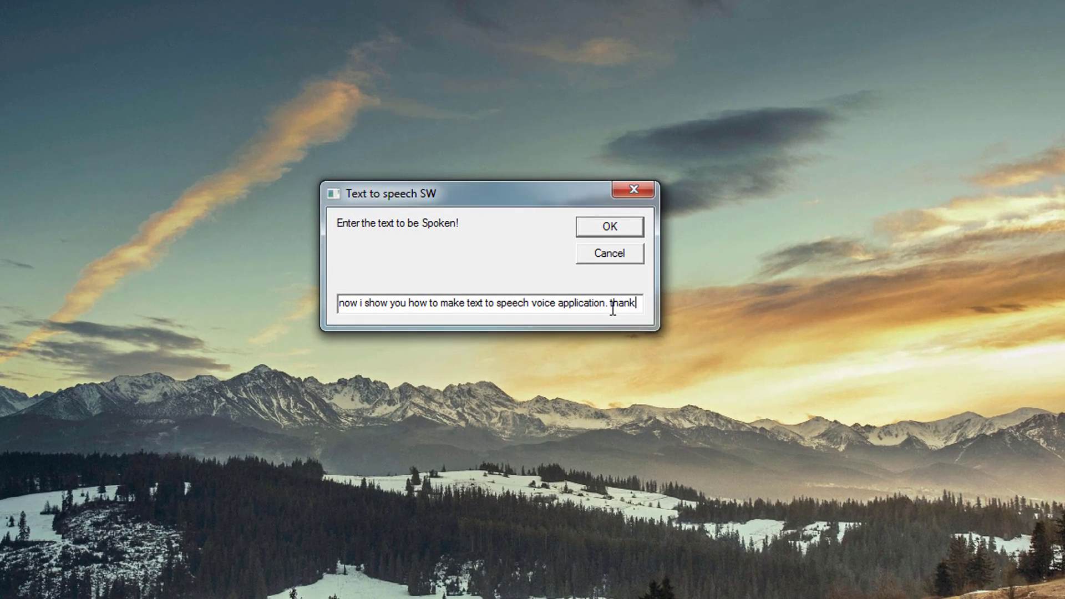
pyautogui.write('you viewers from sevenplus. keep subscribe')
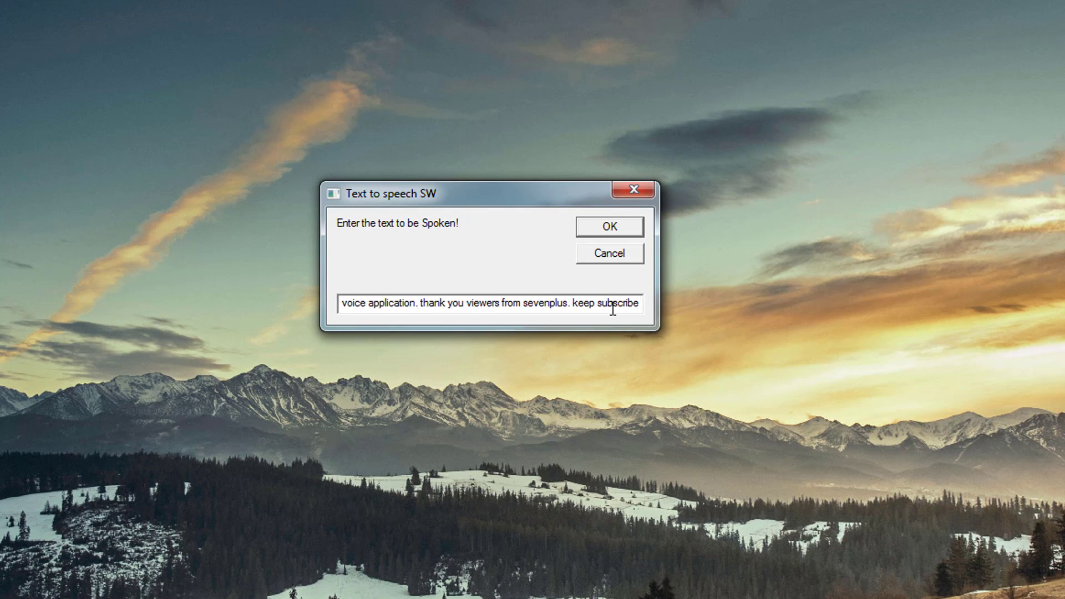
pyautogui.write('this channel to get')
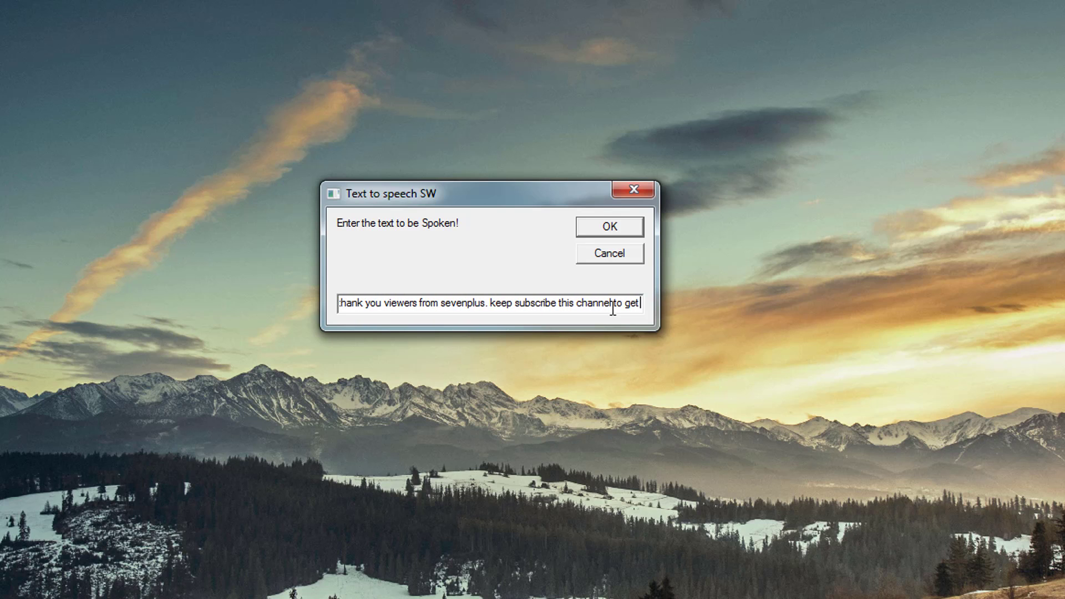
pyautogui.write('exciting video. Thank you')
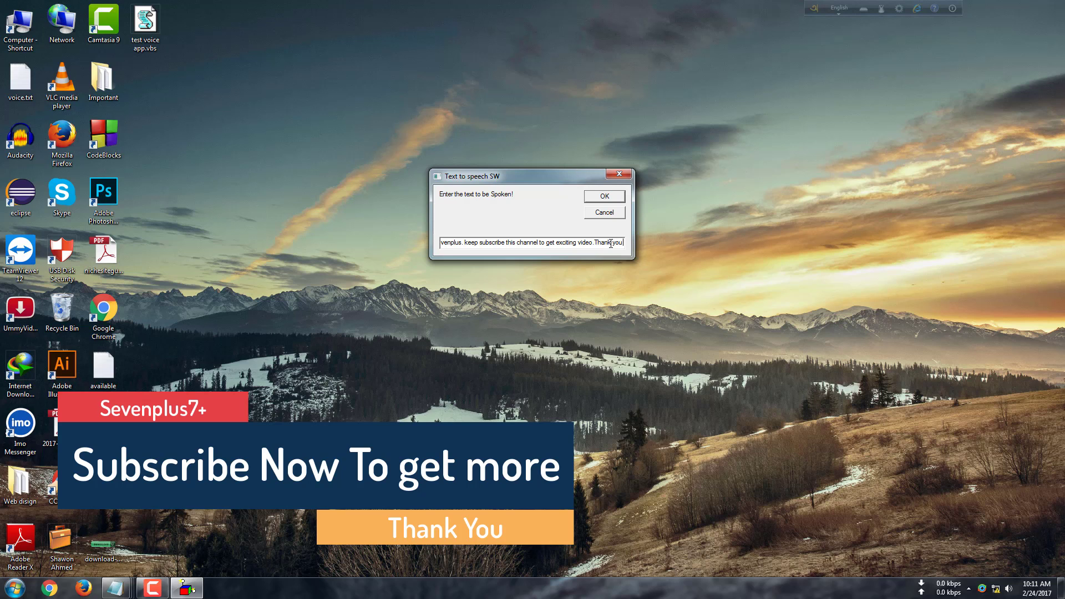
pyautogui.click(602, 197)
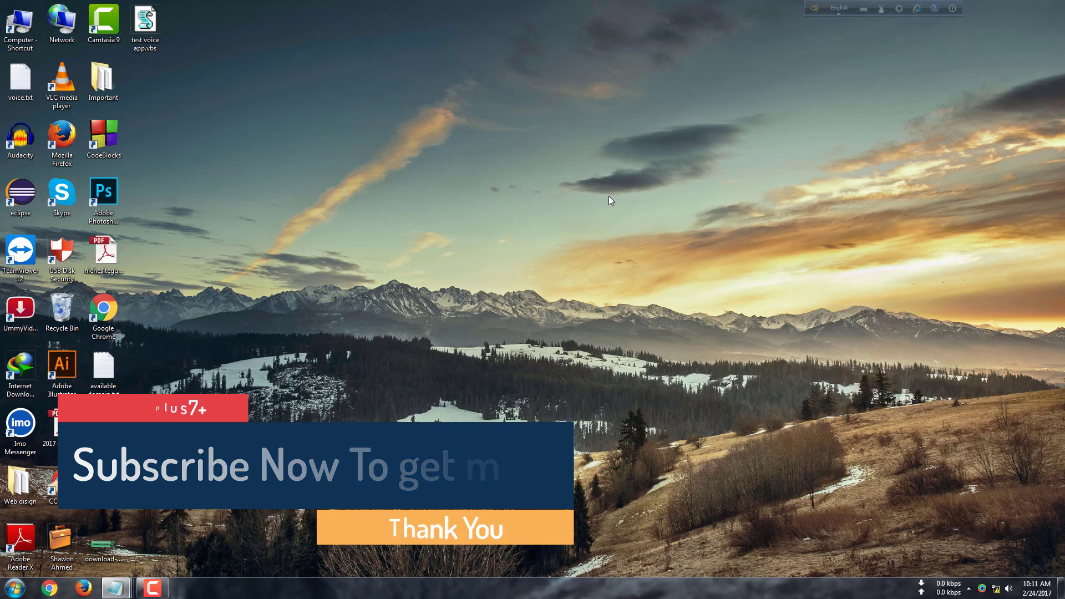